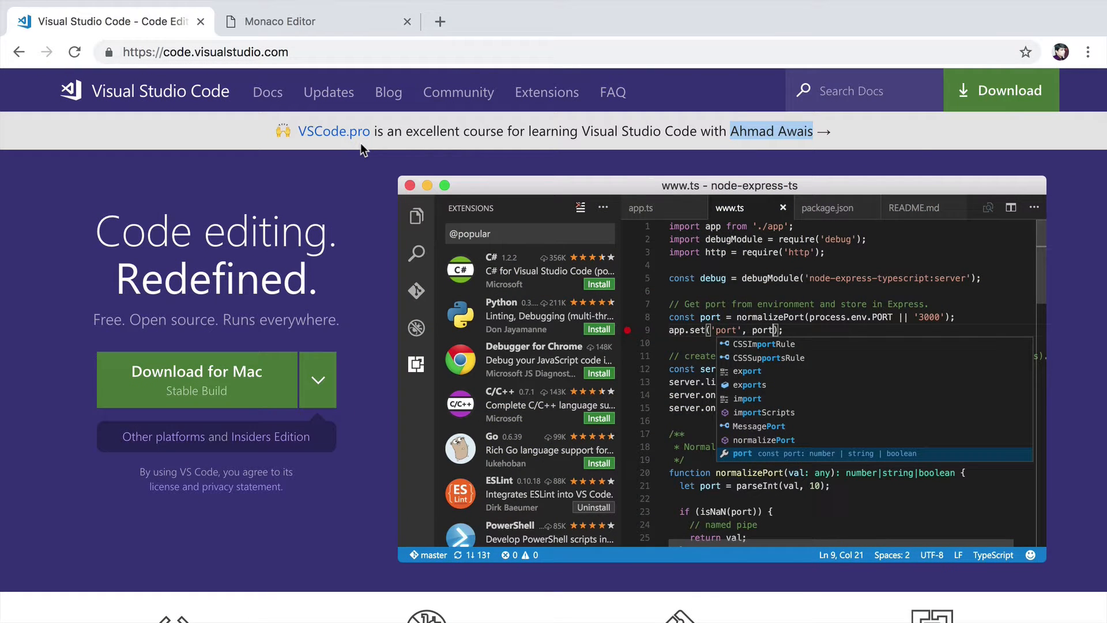
mouse_move(771, 152)
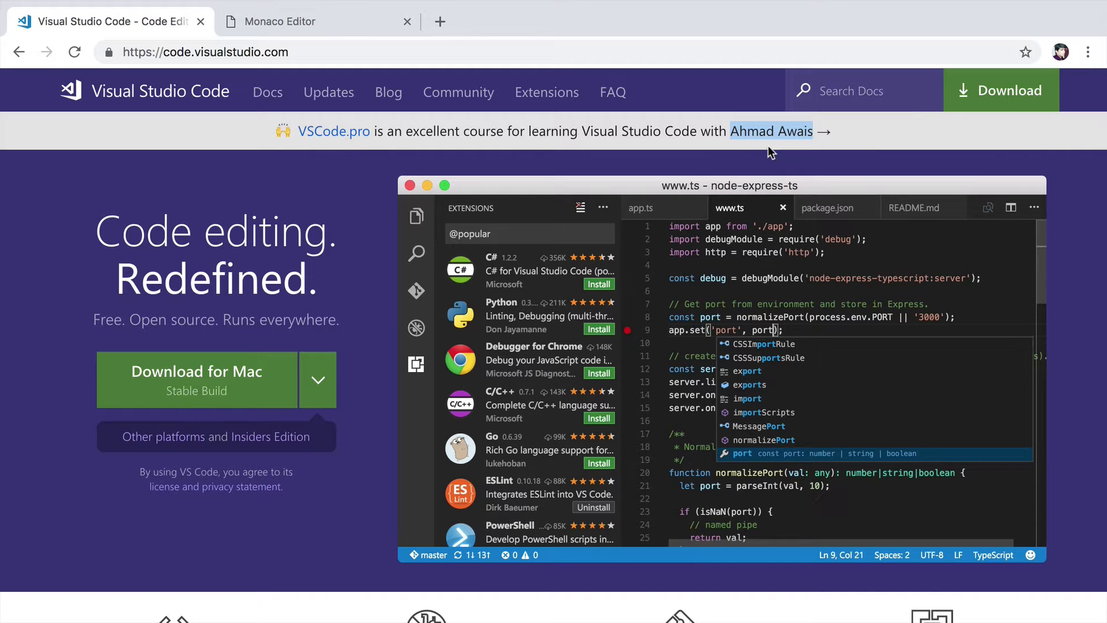
mouse_move(209, 115)
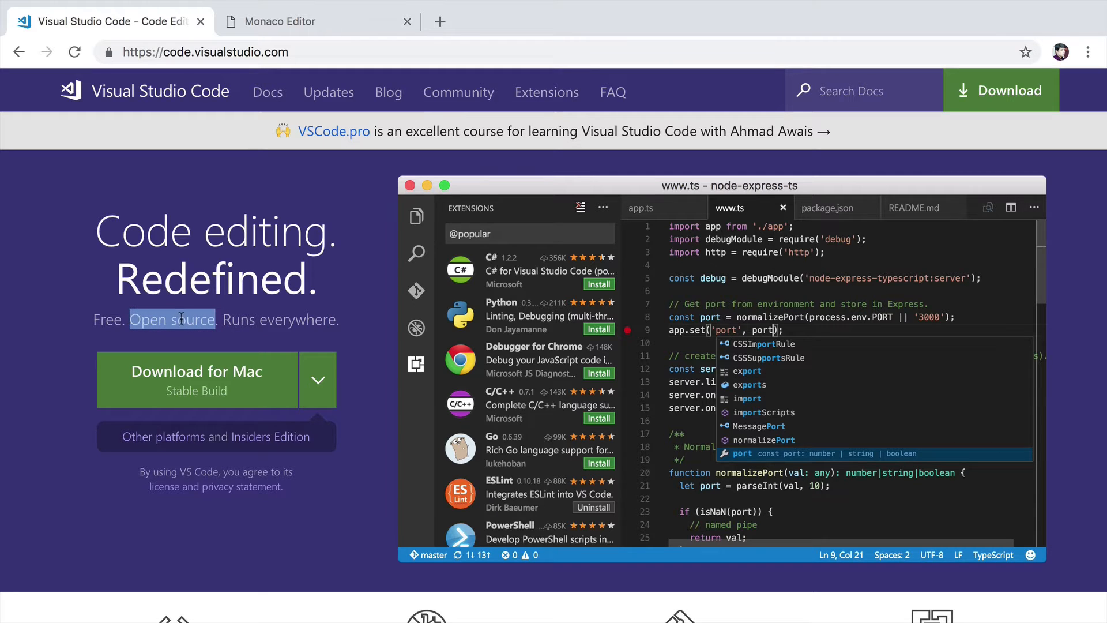
mouse_move(625, 266)
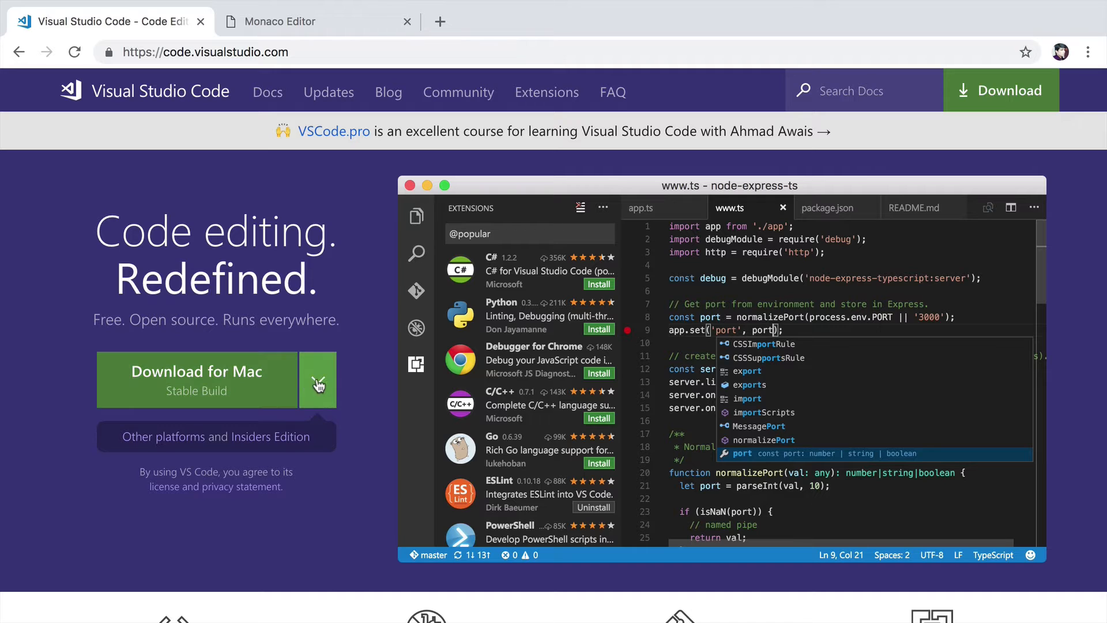
Step: Peek at the platform download options, then go to the Insiders edition download page
left_click(318, 379)
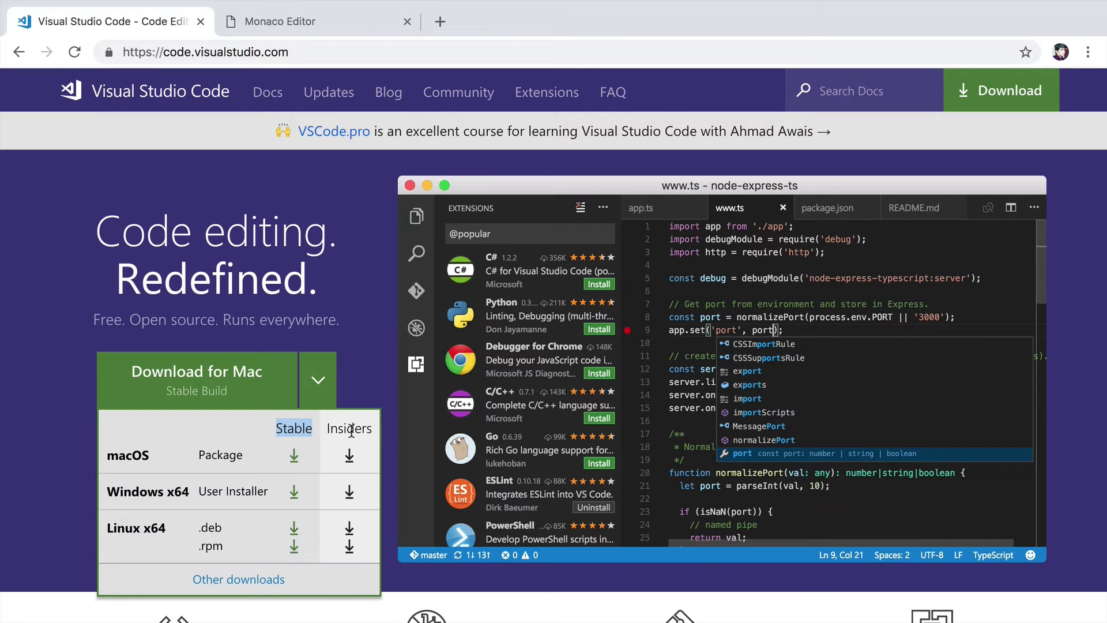
left_click(318, 379)
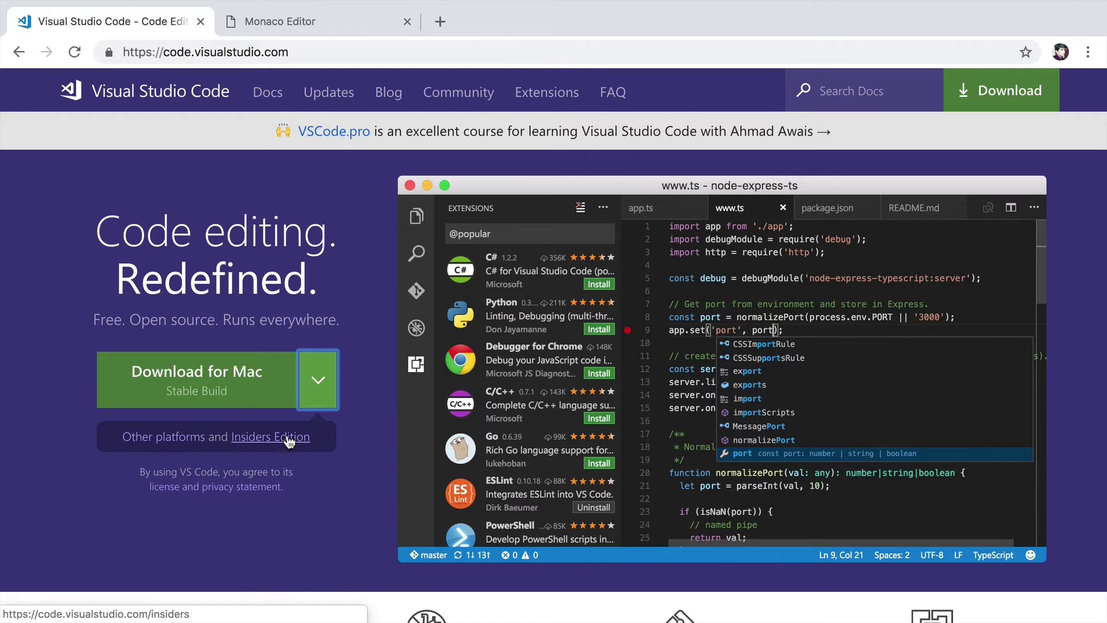
left_click(270, 436)
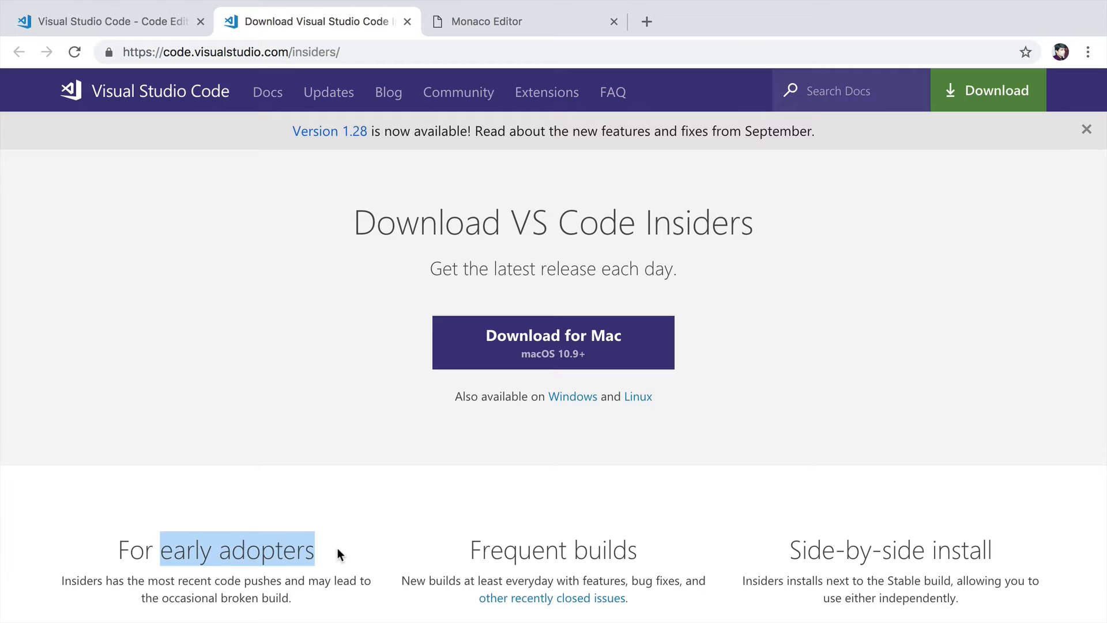
mouse_move(551, 236)
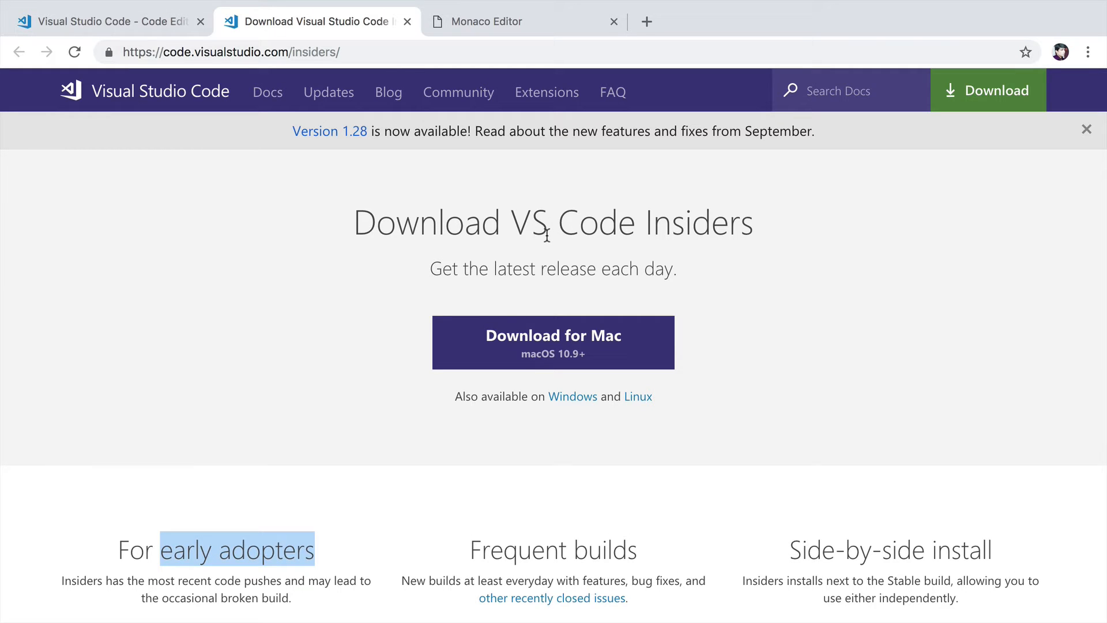
Step: Return to the VS Code homepage tab, then bring the Monaco Editor tab forward
left_click(109, 20)
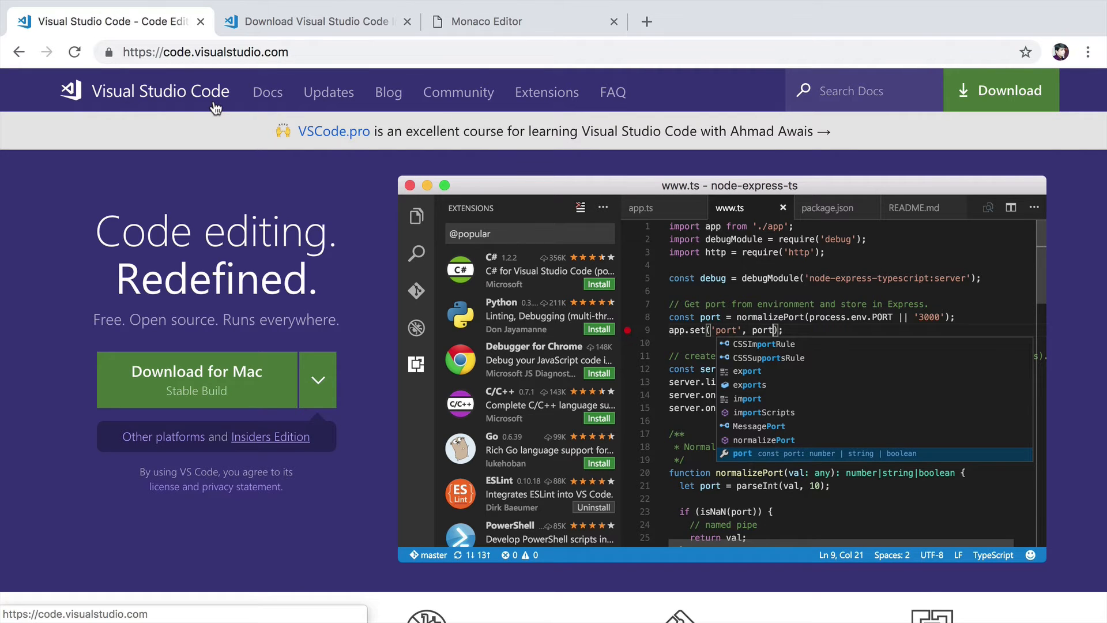
left_click(486, 21)
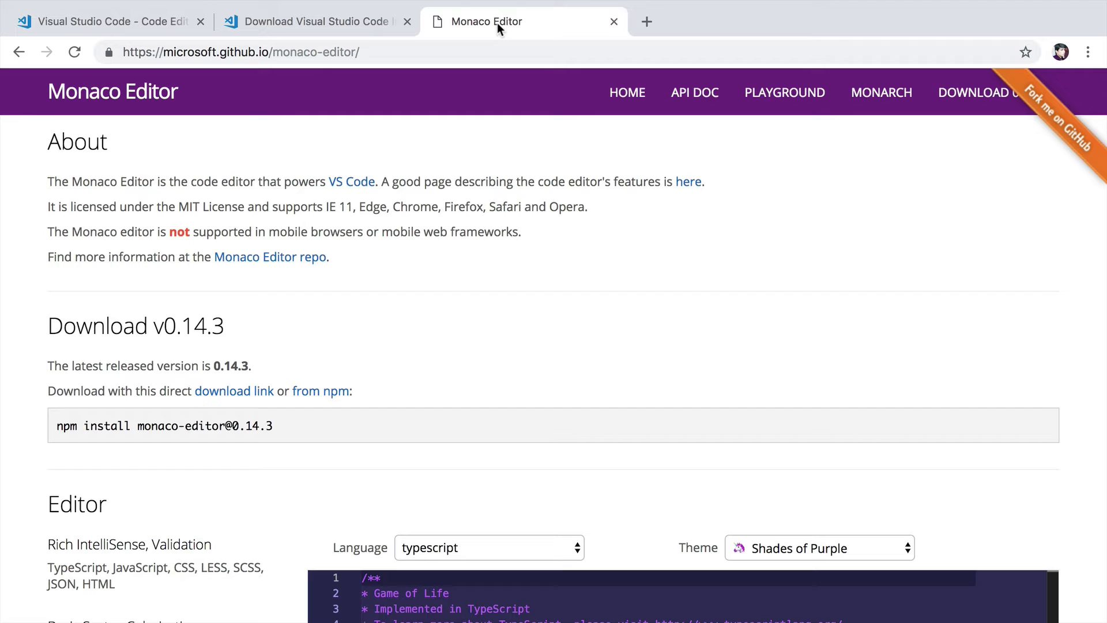
mouse_move(187, 121)
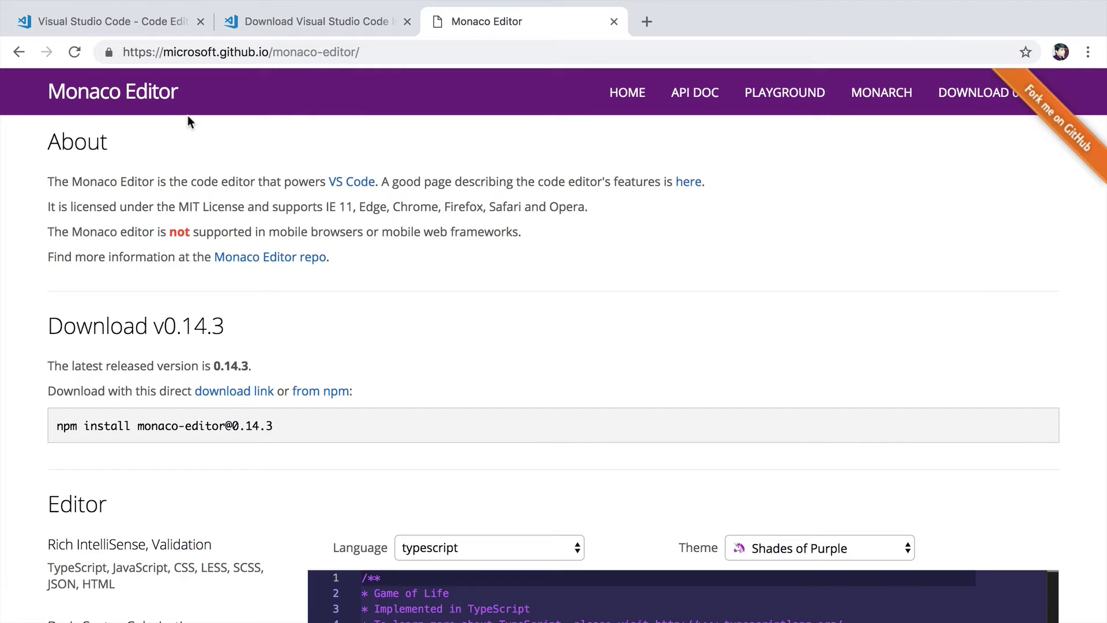
left_click_drag(47, 181, 332, 181)
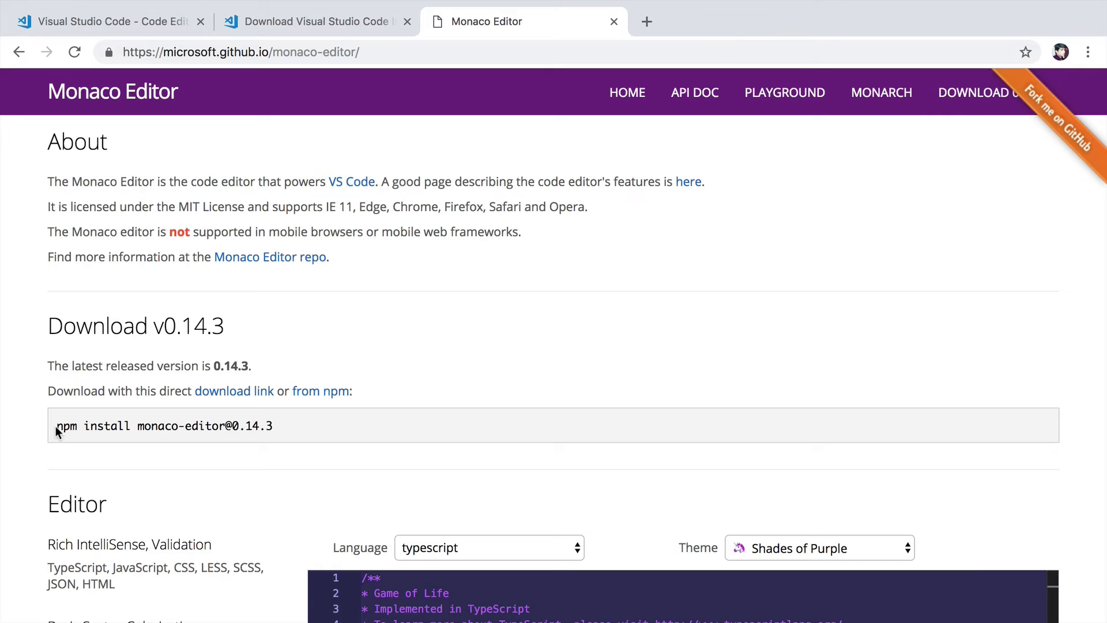
left_click_drag(55, 426, 283, 425)
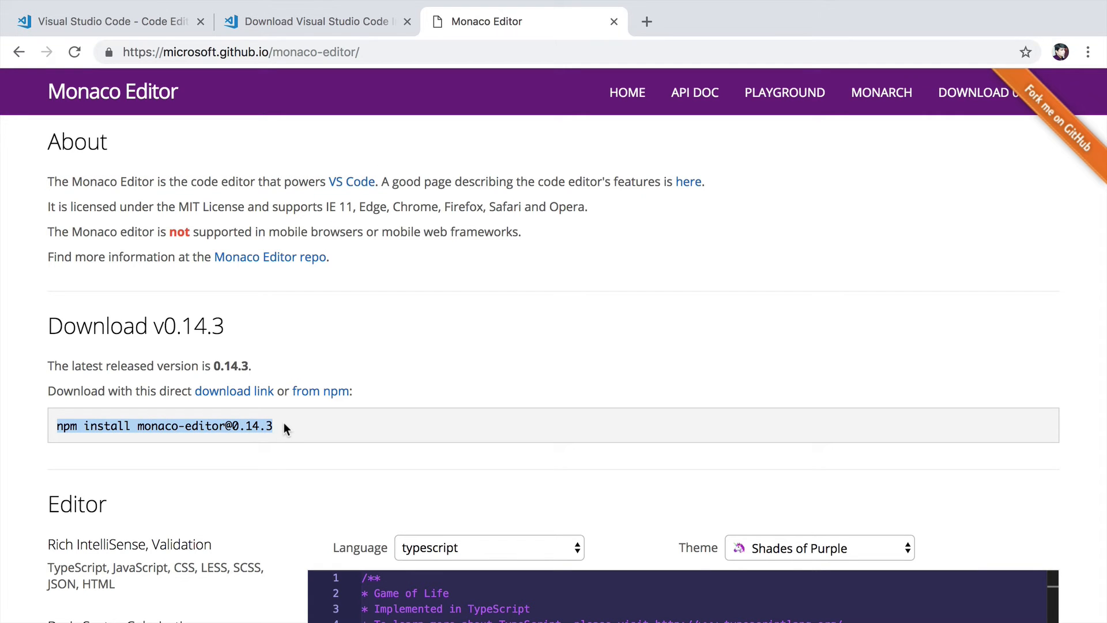
scroll("down", 3)
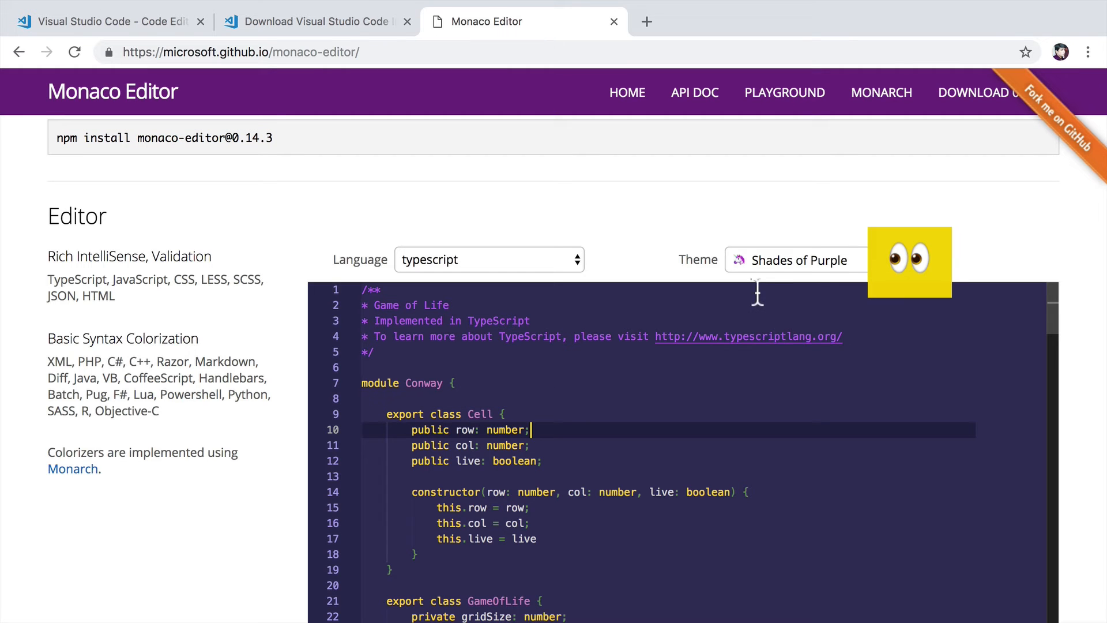
scroll("down", 3)
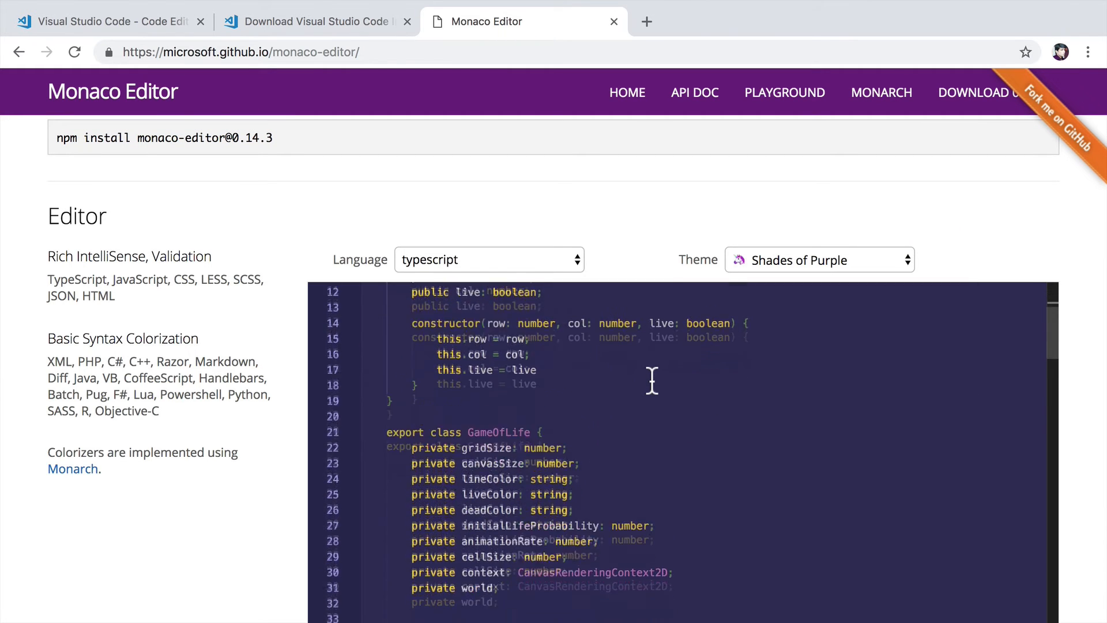
scroll("down", 3)
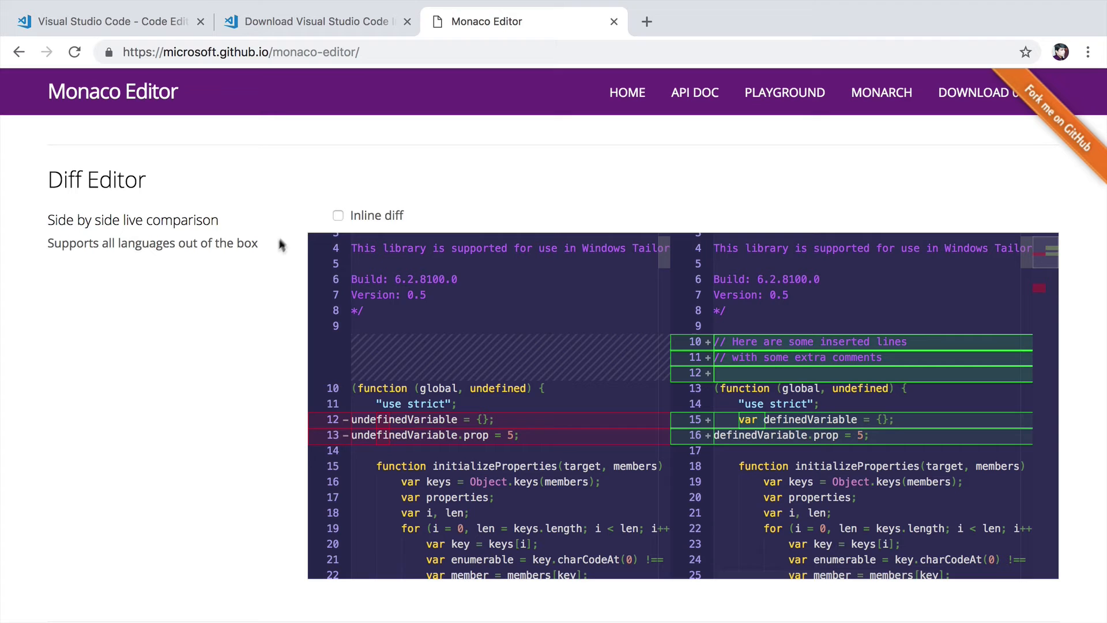
Step: Switch the Diff Editor demo to inline diff, then return to the VS Code homepage tab
left_click(338, 214)
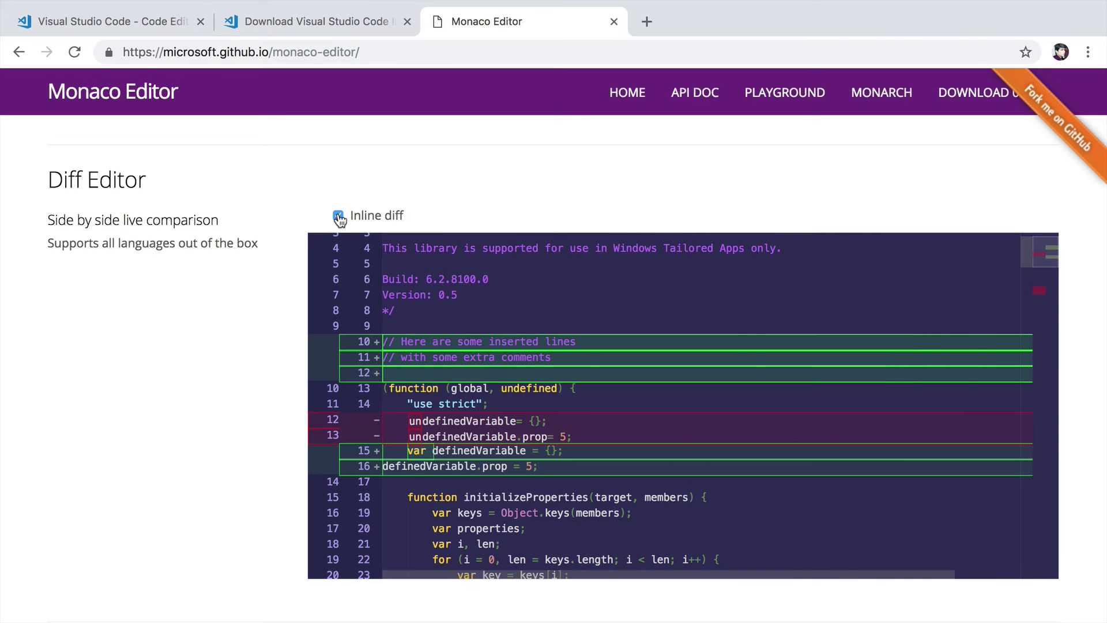
left_click(109, 21)
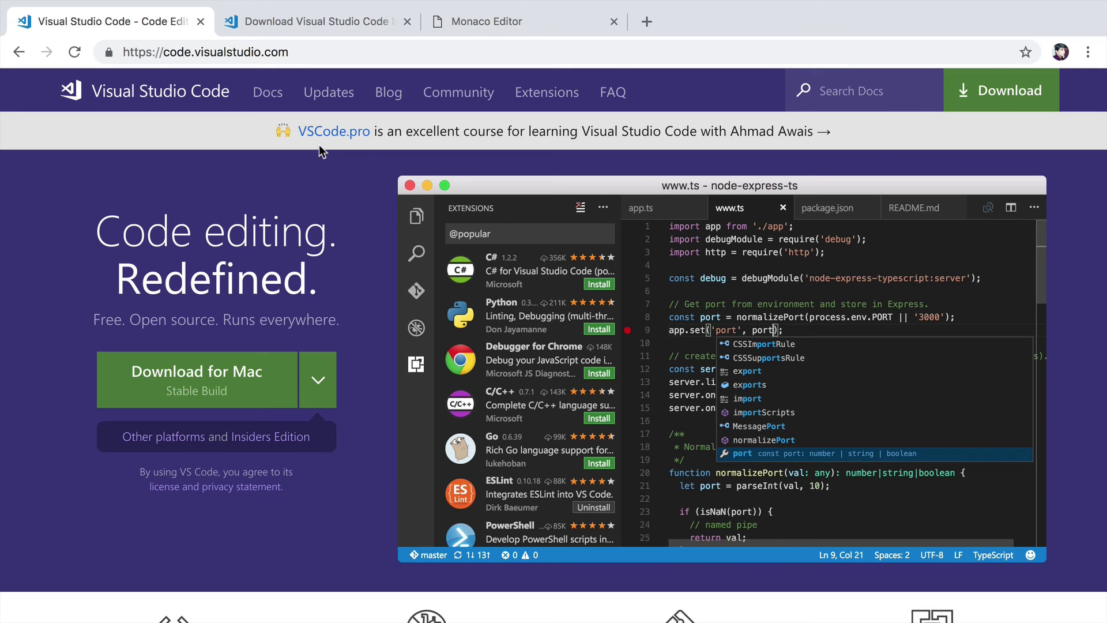
mouse_move(360, 289)
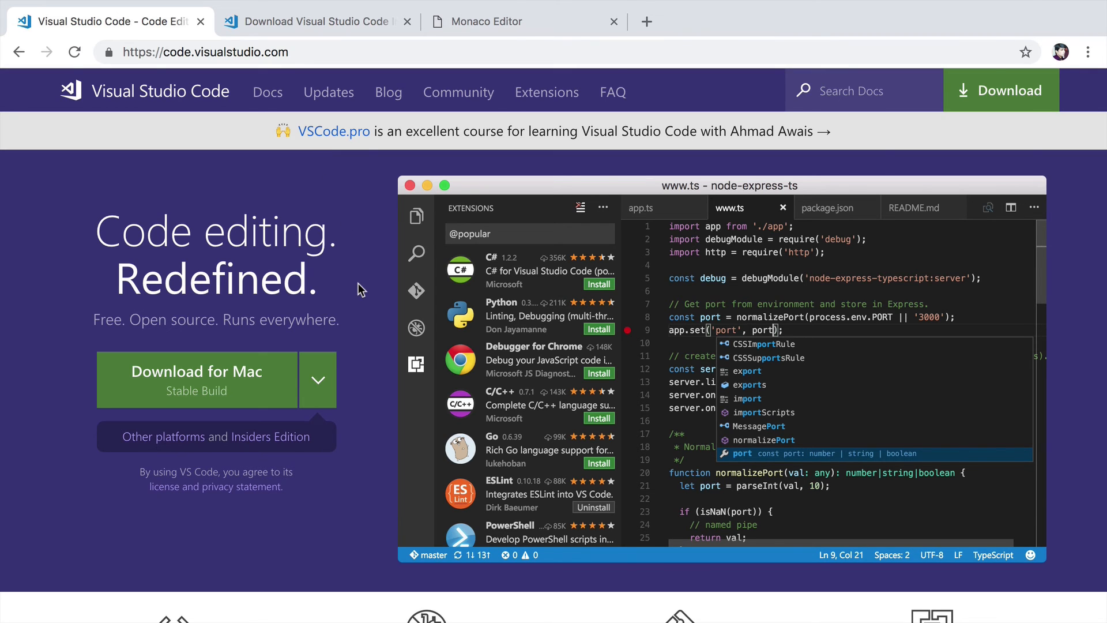